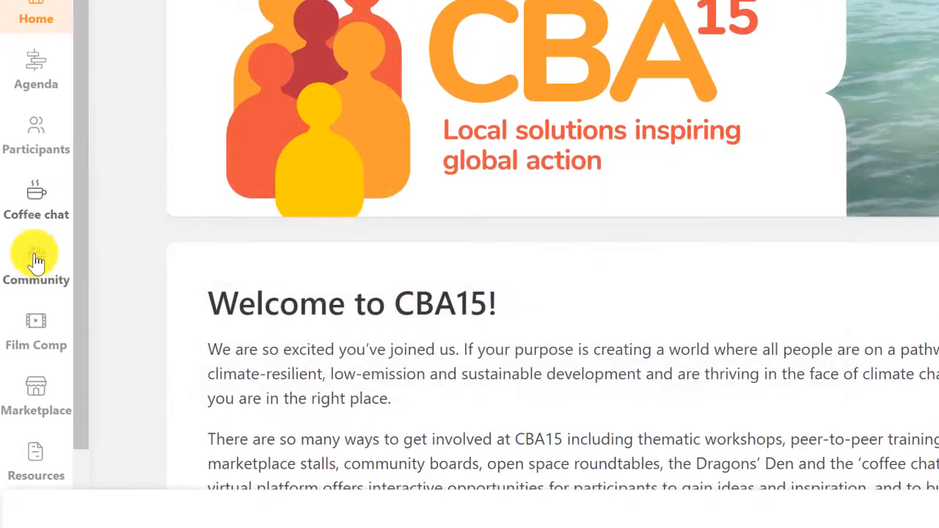
# Go to the platform's Community page and enter the CBA15 Slack workspace from its Slack section
pyautogui.click(36, 264)
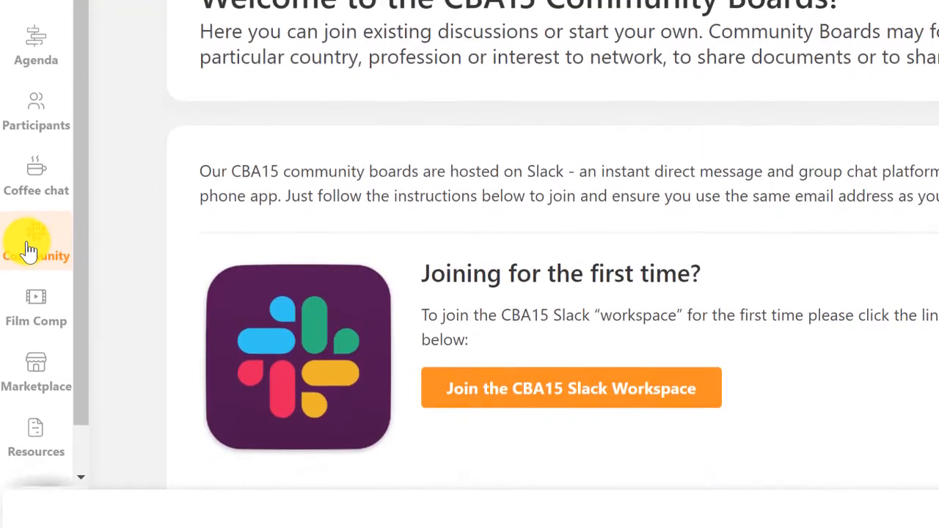
pyautogui.scroll(-3)
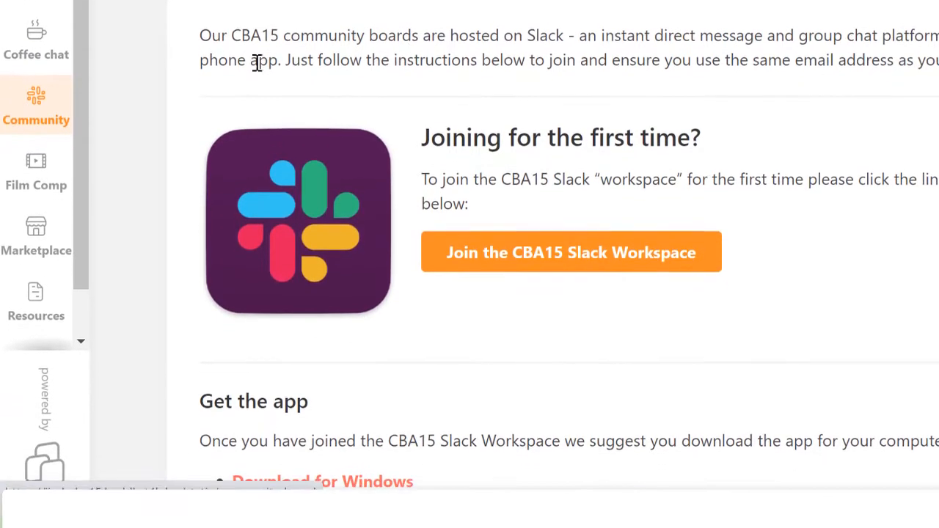
pyautogui.scroll(-3)
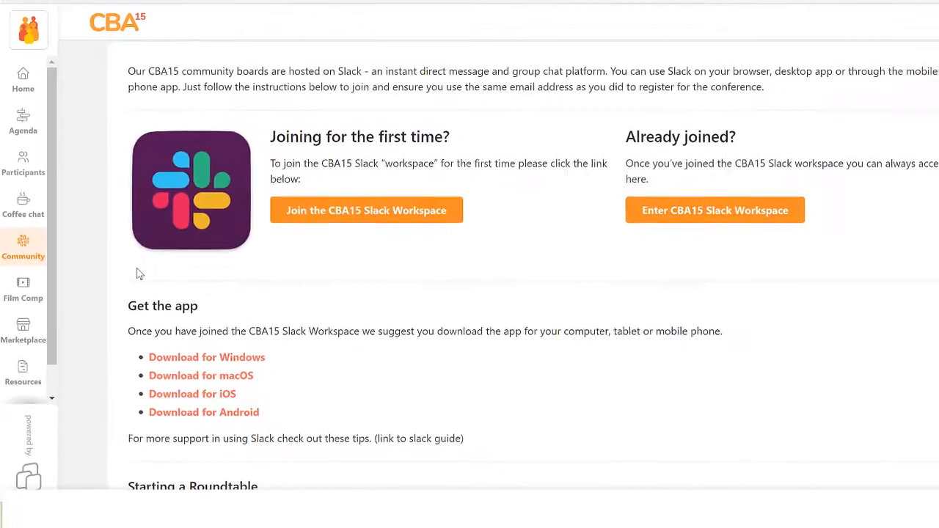
pyautogui.click(715, 210)
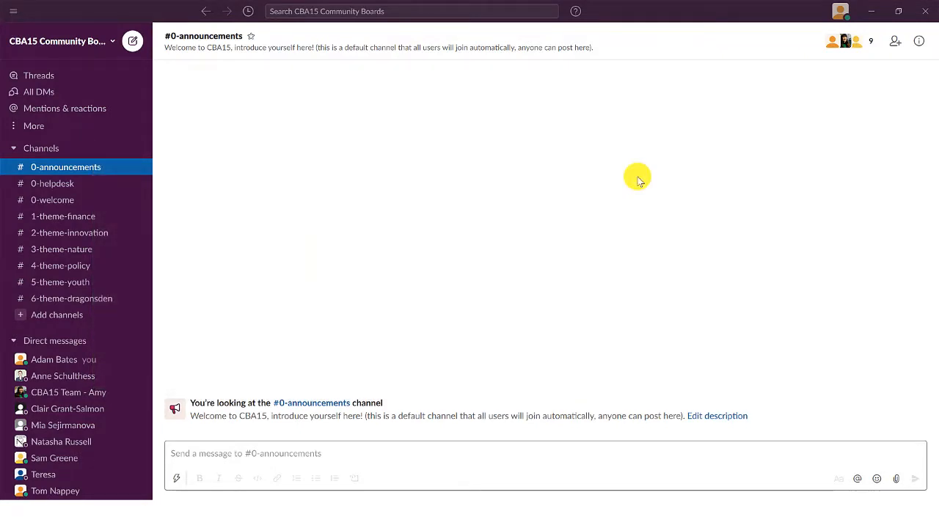
pyautogui.click(840, 11)
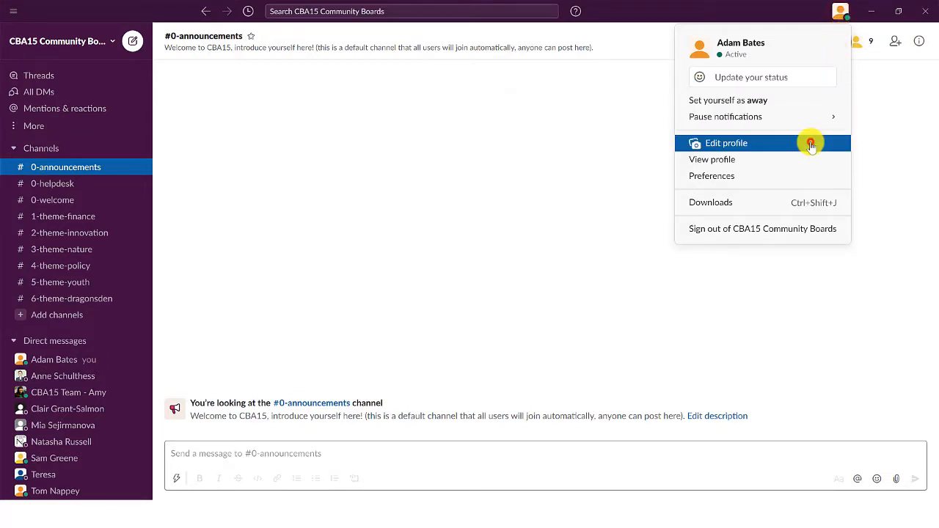
pyautogui.click(726, 143)
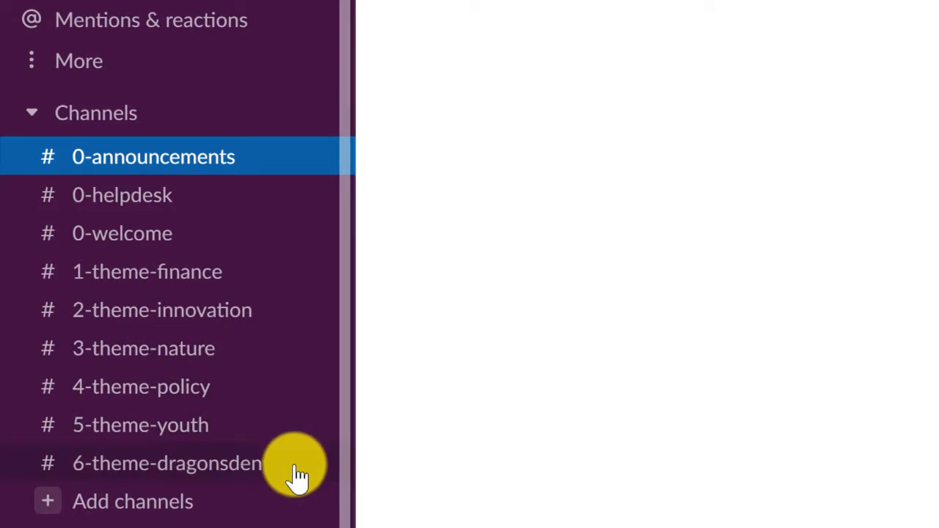
# Find #ideas-urban-nature-based-solutions in the channel browser, draft a hello there, then return to announcements
pyautogui.click(78, 60)
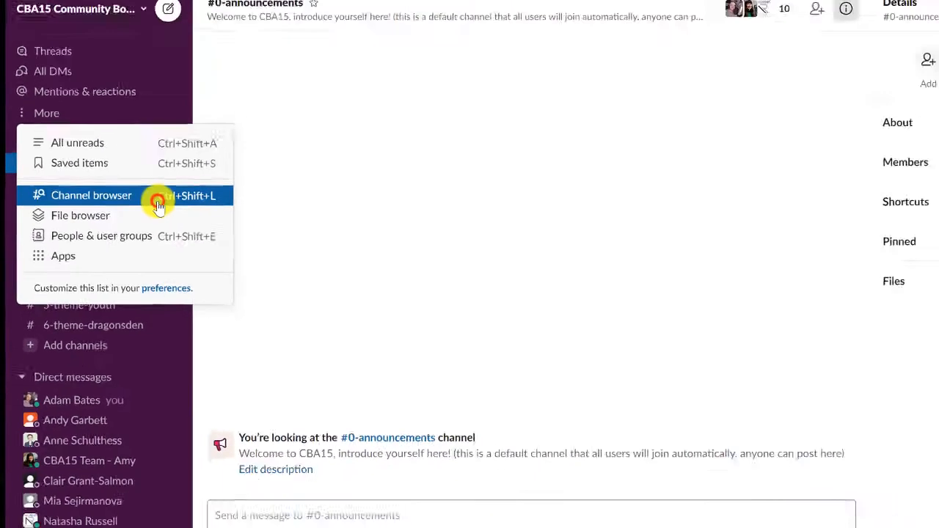
pyautogui.click(91, 195)
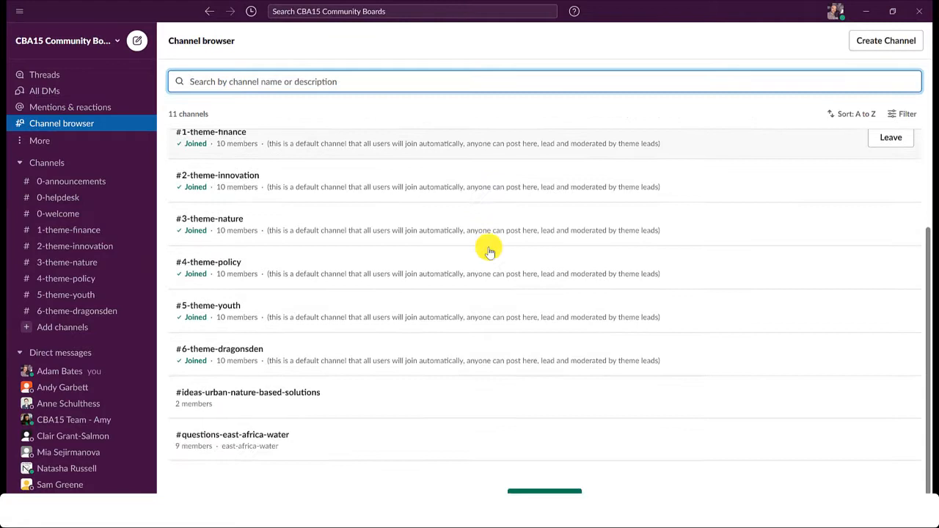
pyautogui.scroll(-3)
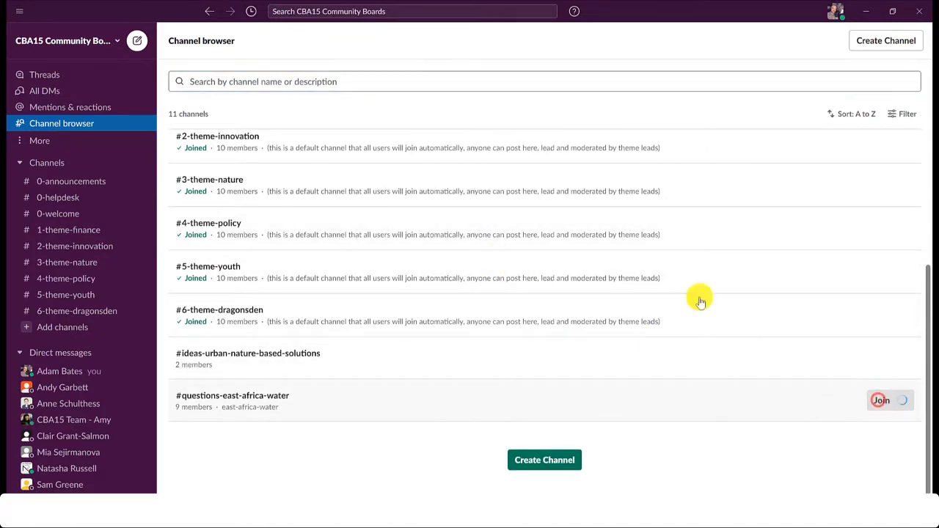
pyautogui.write('urban')
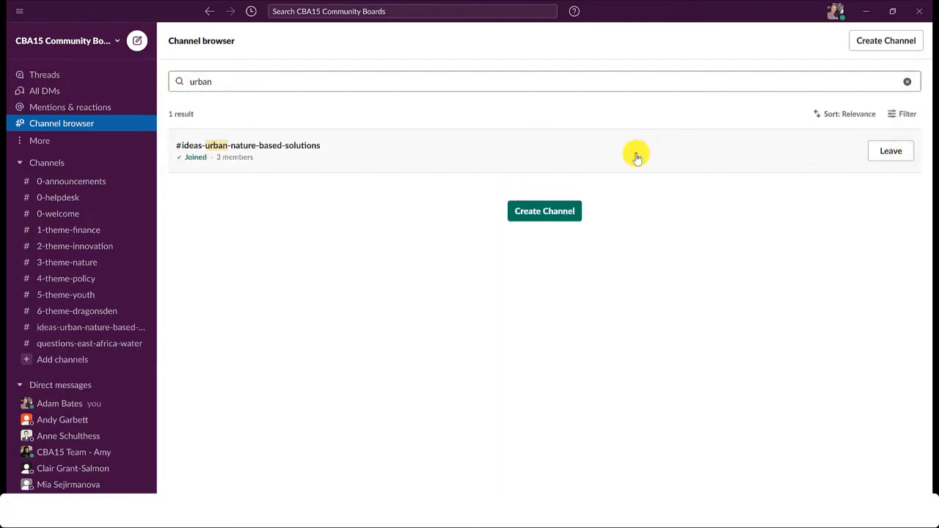
pyautogui.click(248, 145)
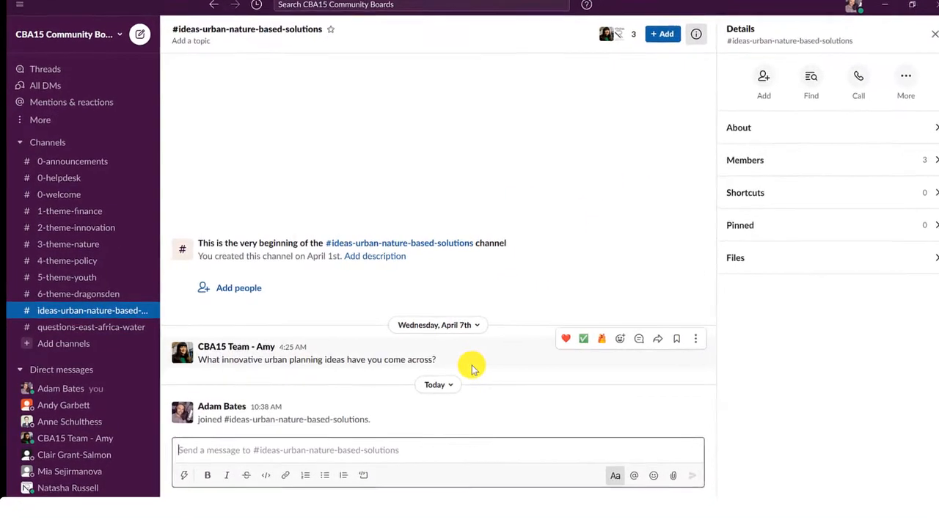
pyautogui.write("Hello. I'm inte")
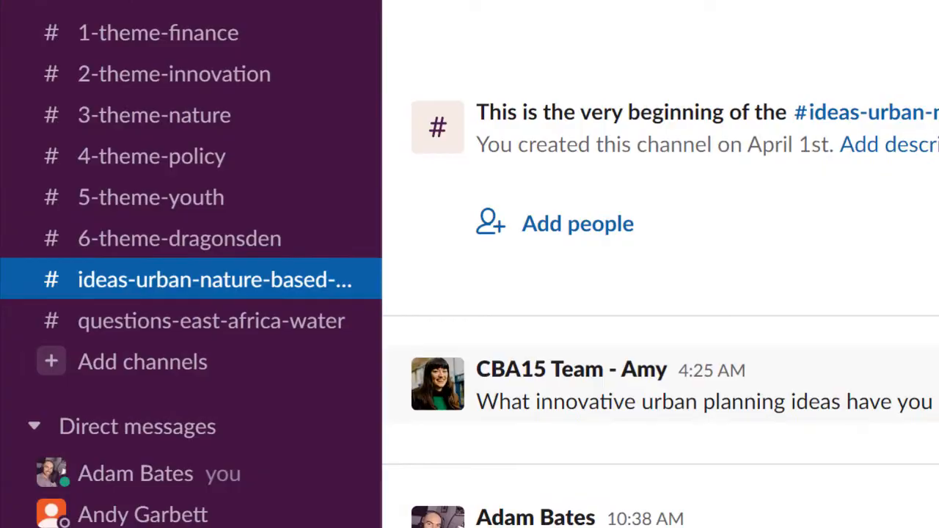
pyautogui.click(66, 166)
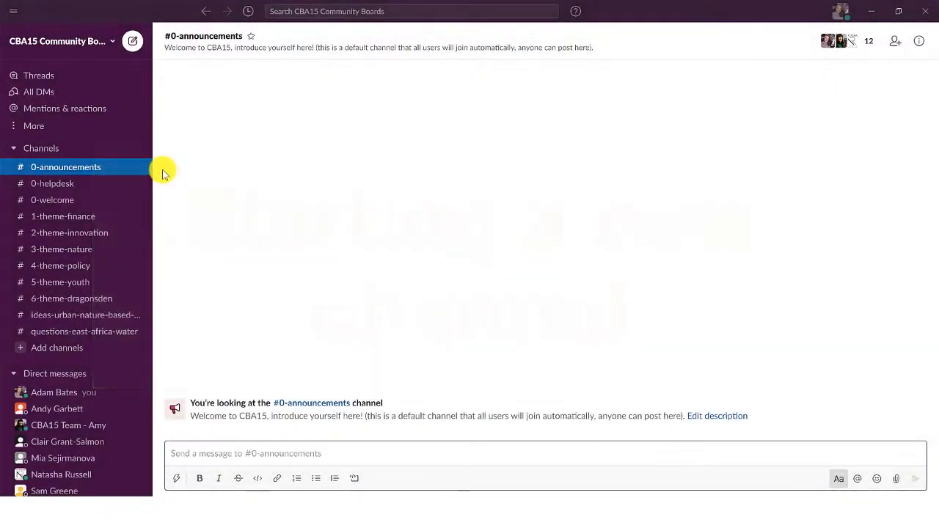
# Create ideas-risk-management described 'In this channel we will share ideas around risk management', skipping invites
pyautogui.click(33, 126)
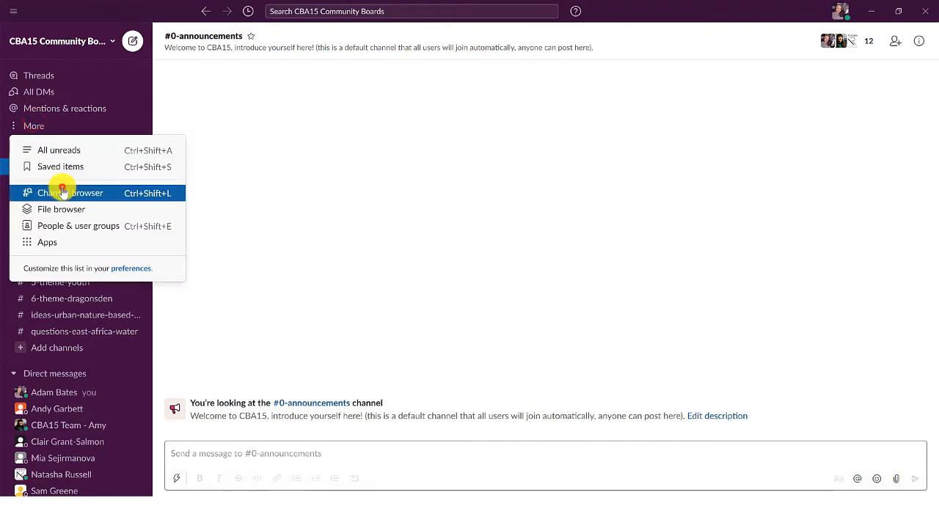
pyautogui.click(71, 193)
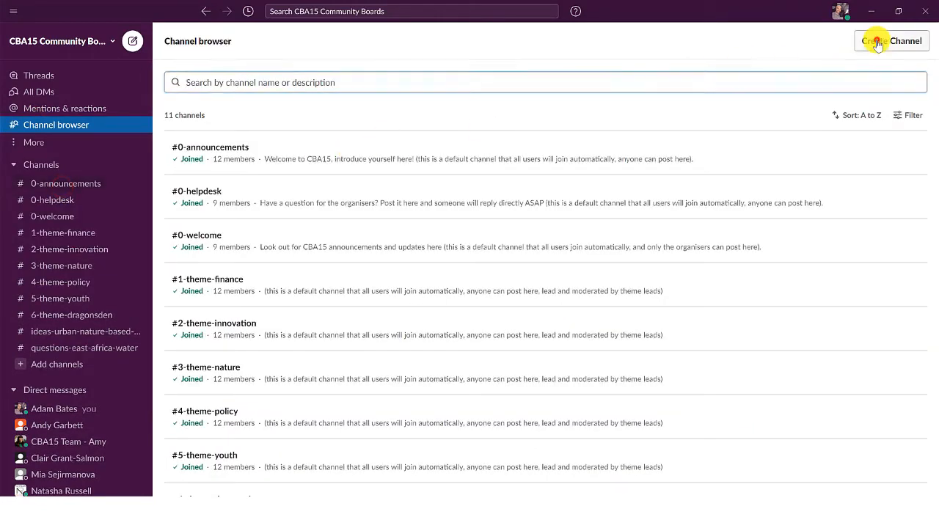
pyautogui.click(890, 41)
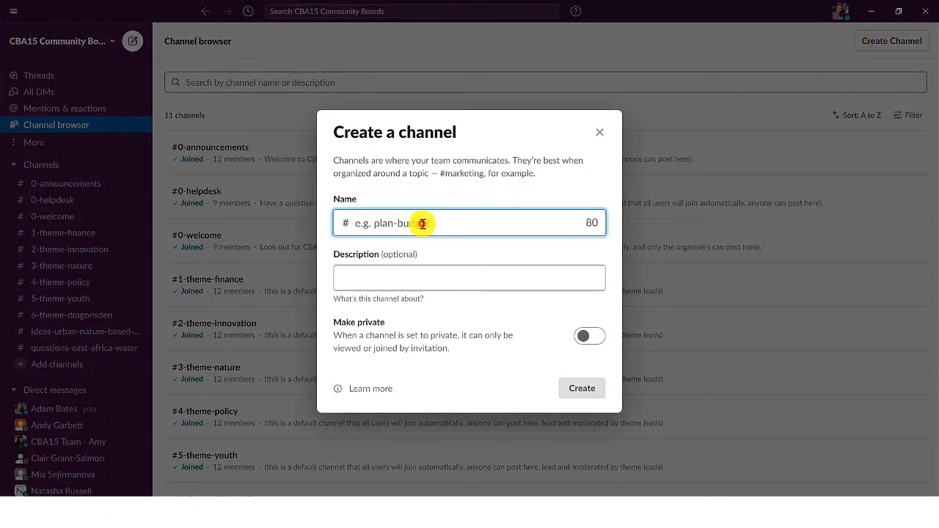
pyautogui.write('ideas-risk-management')
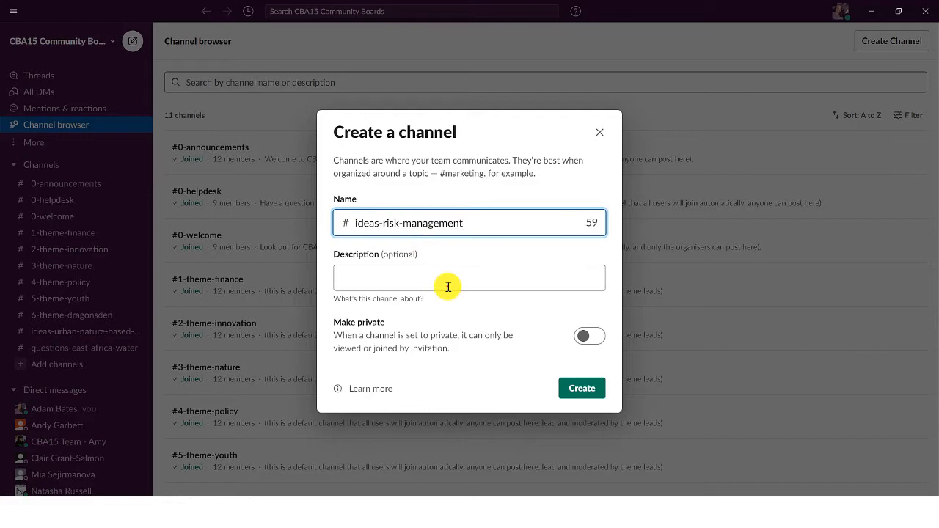
pyautogui.write('In this channel we will share ideas around risk management')
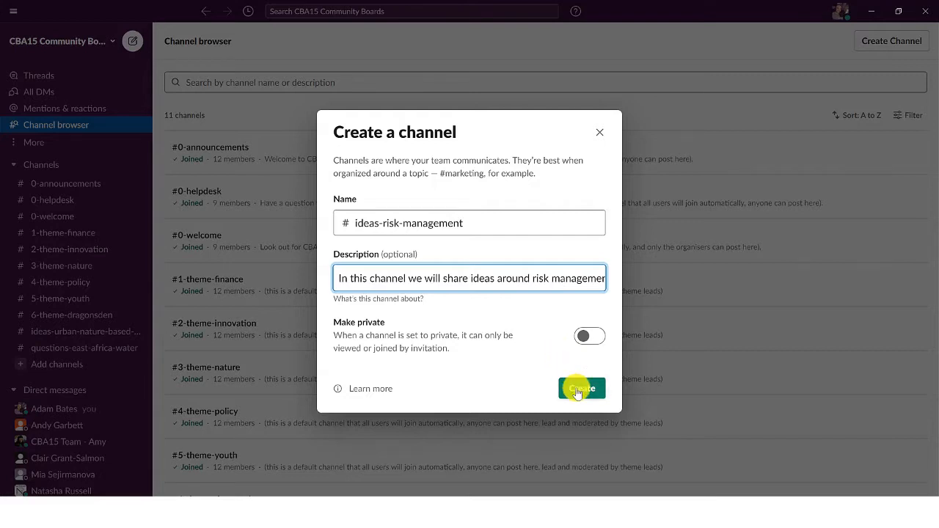
pyautogui.click(581, 389)
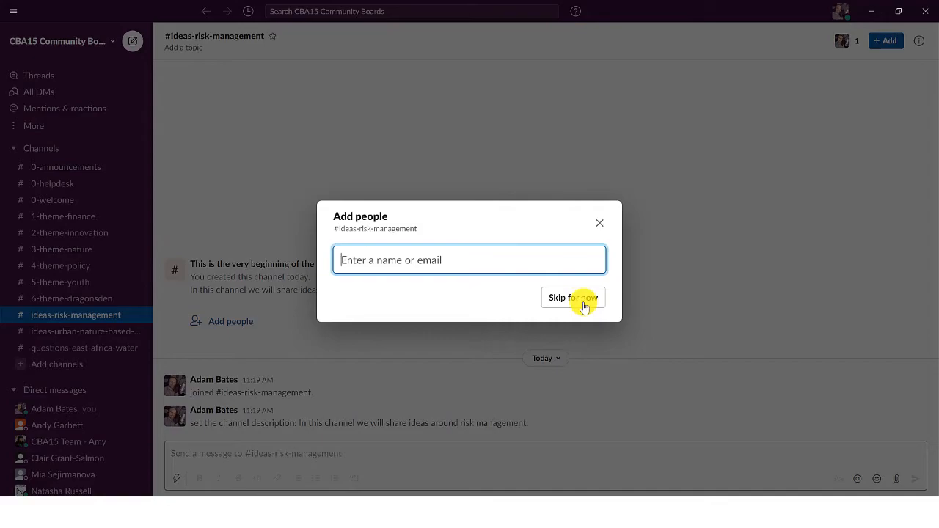
pyautogui.click(573, 297)
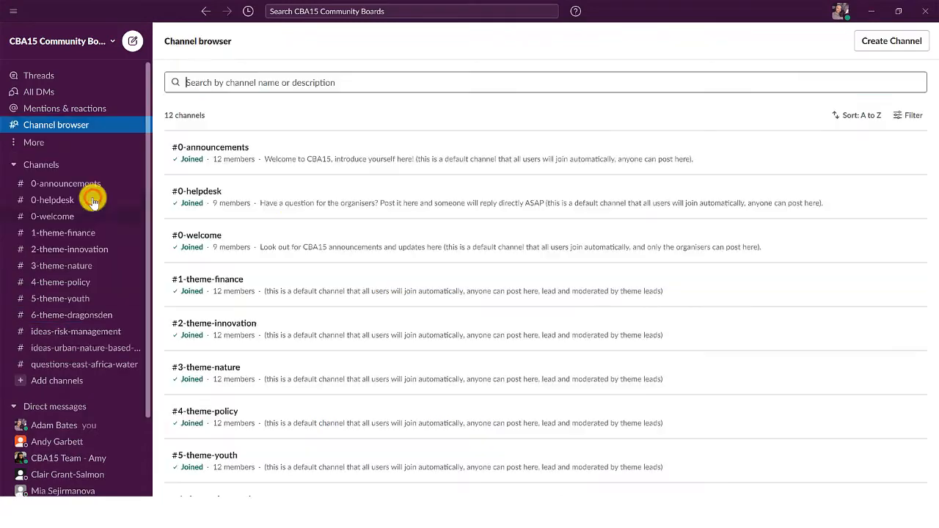
pyautogui.scroll(-3)
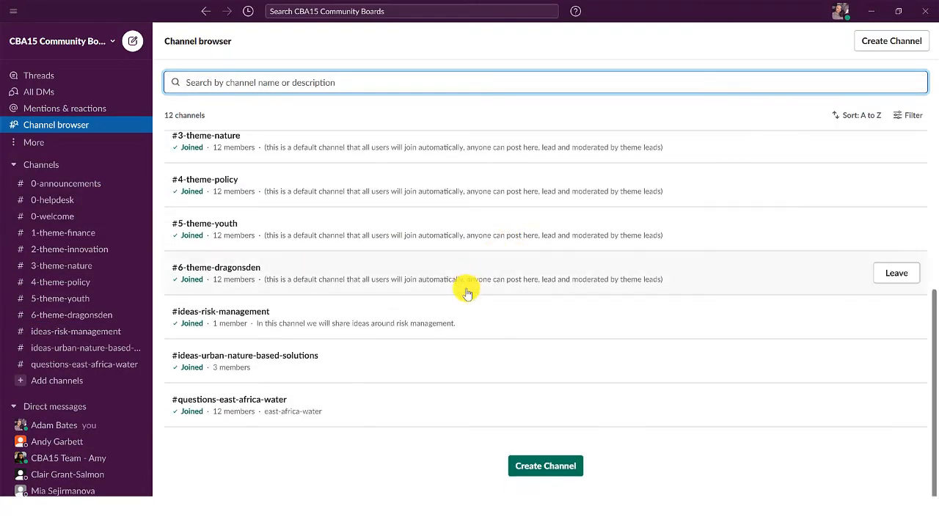
pyautogui.click(221, 311)
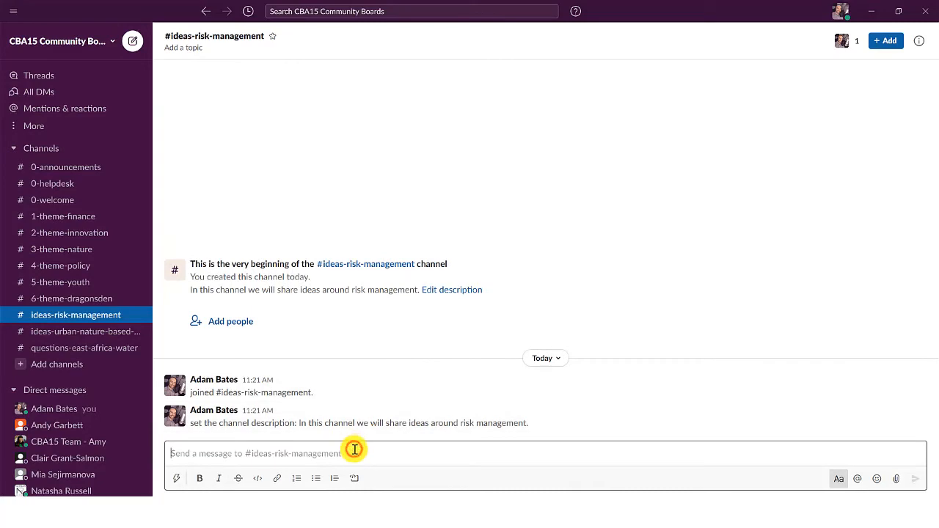
# Send a formatted message with a ✅ emoji and the attached CBA15 Slack guide PDF
pyautogui.write('I have a bright idea about risk management.')
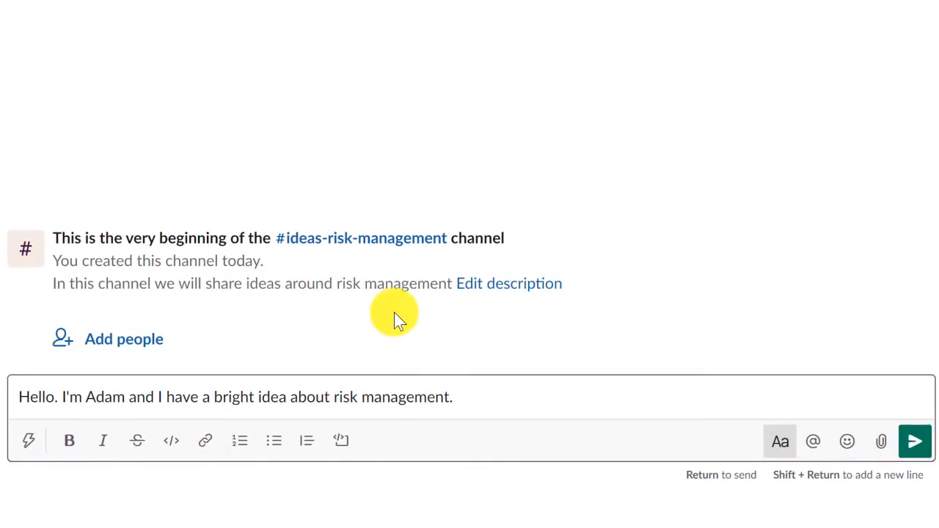
pyautogui.tripleClick(235, 397)
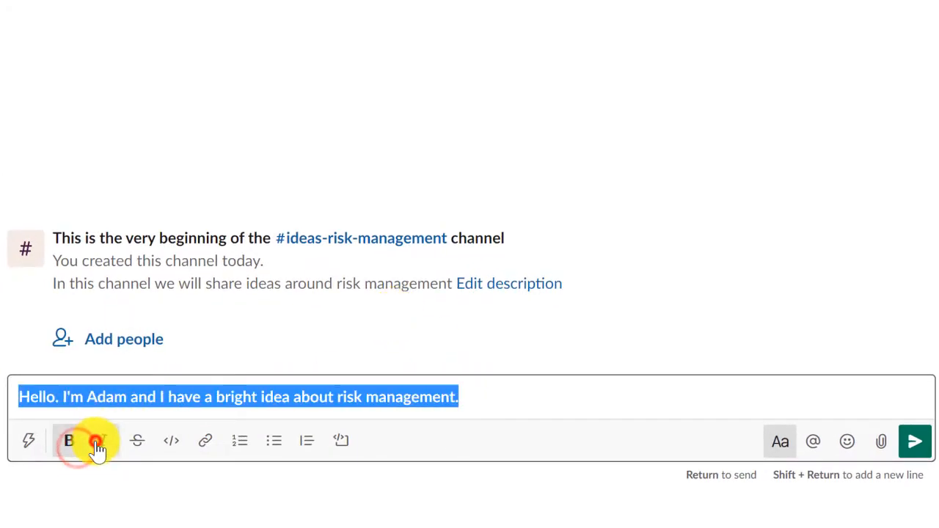
pyautogui.click(102, 441)
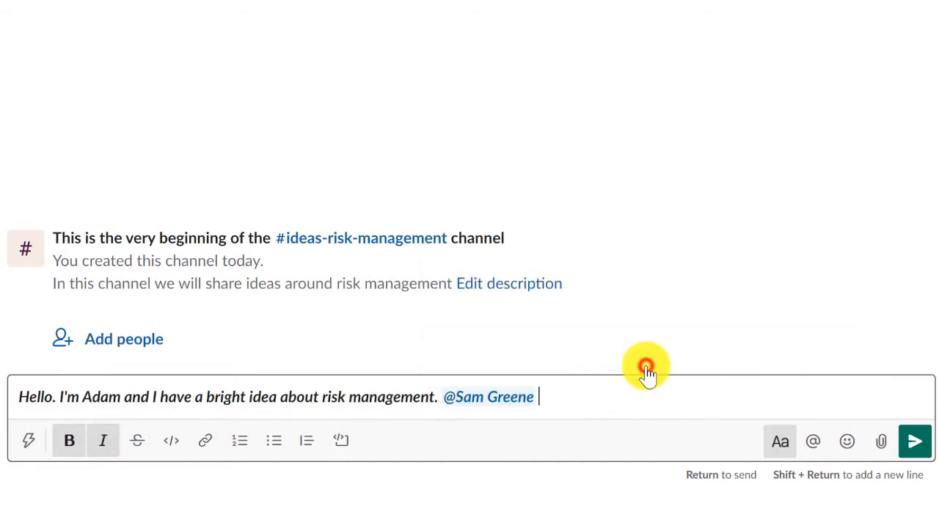
pyautogui.click(848, 441)
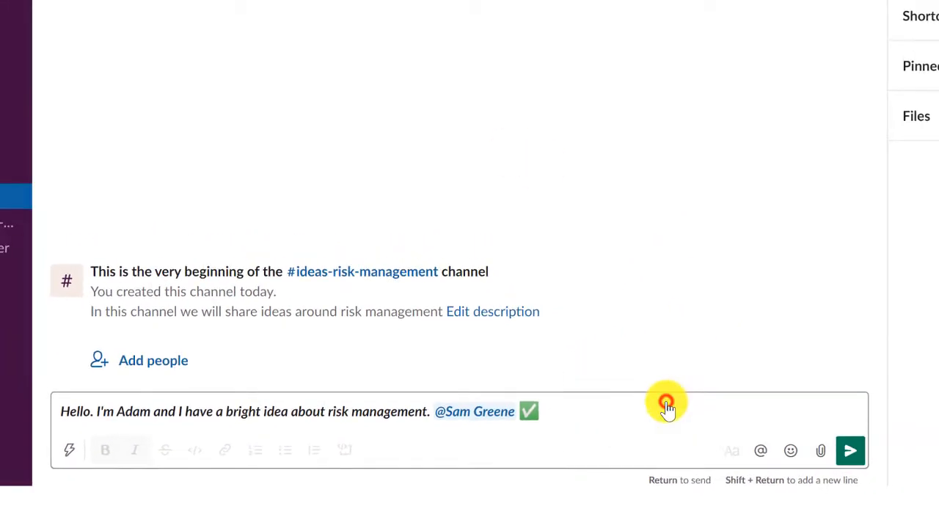
pyautogui.click(820, 450)
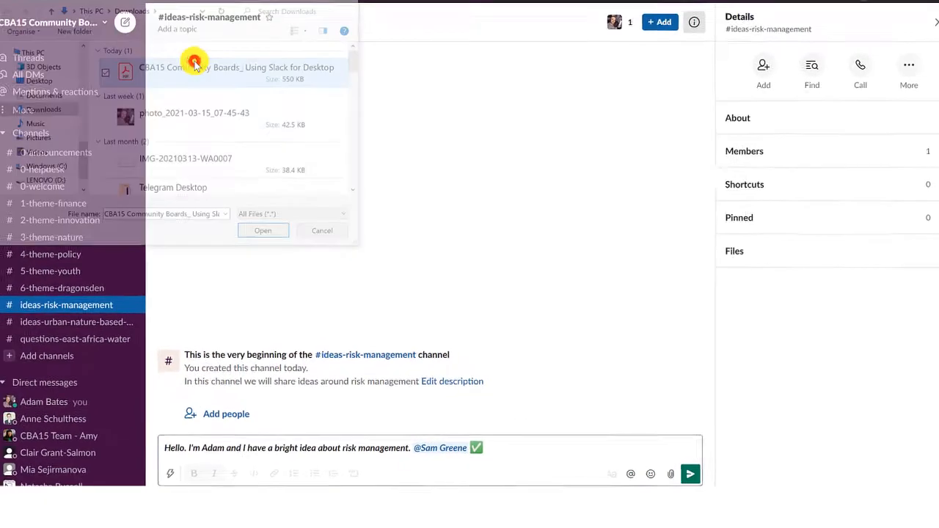
pyautogui.click(263, 230)
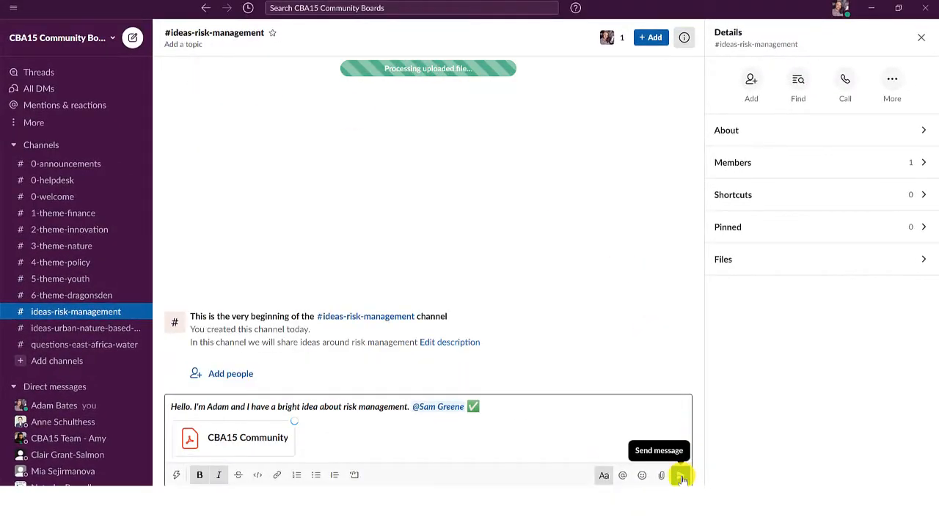
pyautogui.click(86, 328)
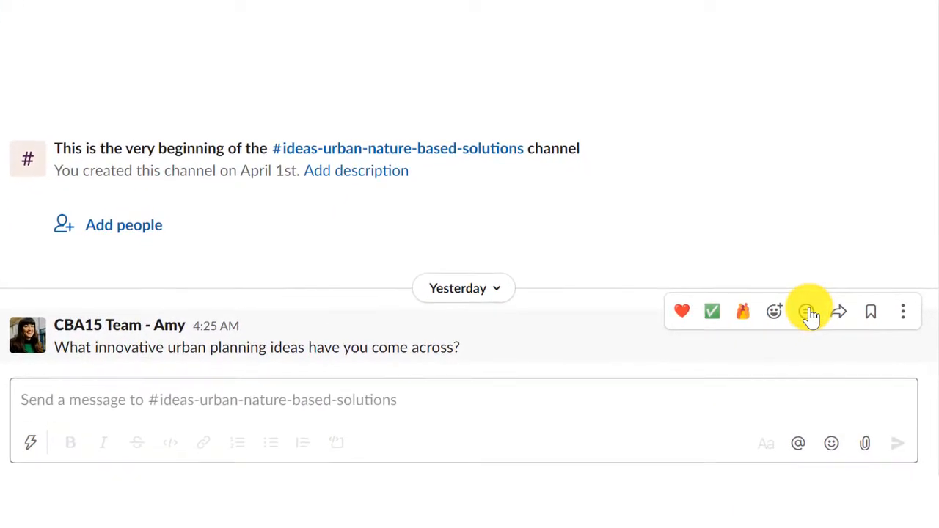
# Post a thread reply with the urban planning blog link under the urban planning ideas question
pyautogui.click(807, 311)
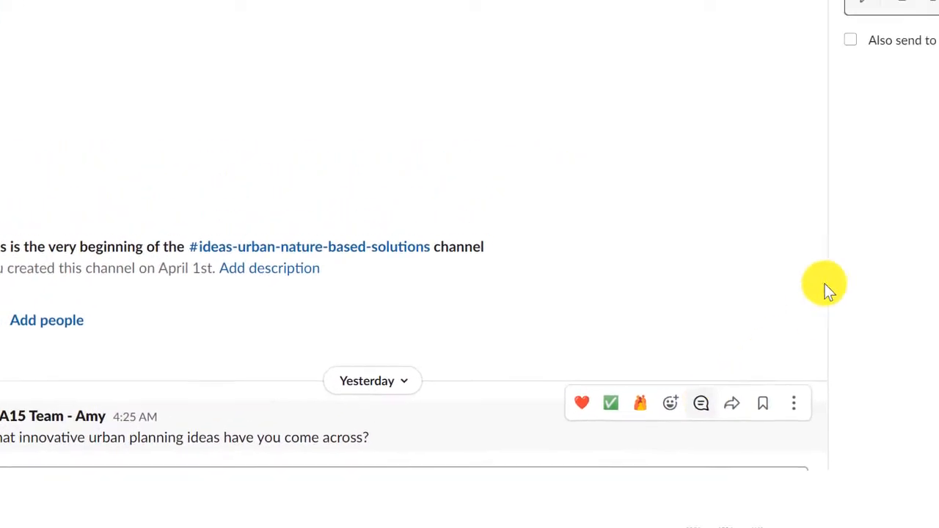
pyautogui.click(701, 402)
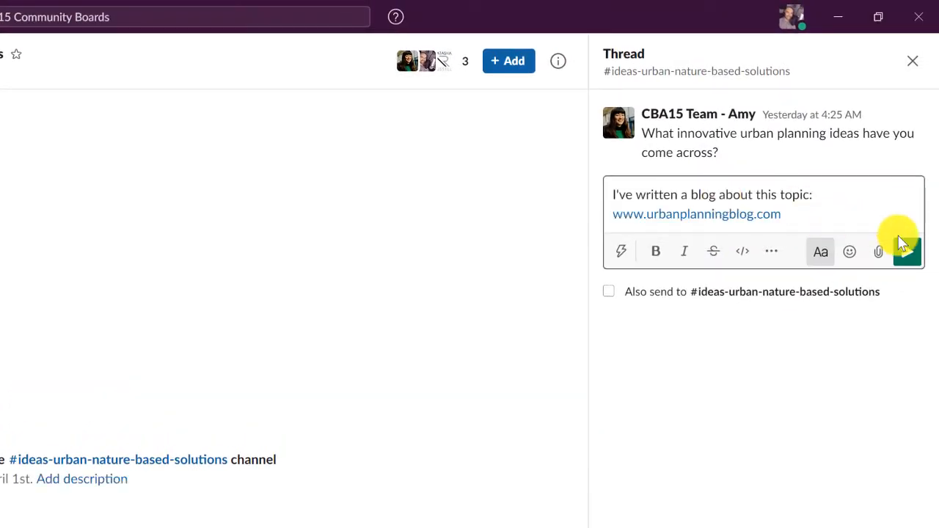
pyautogui.click(908, 251)
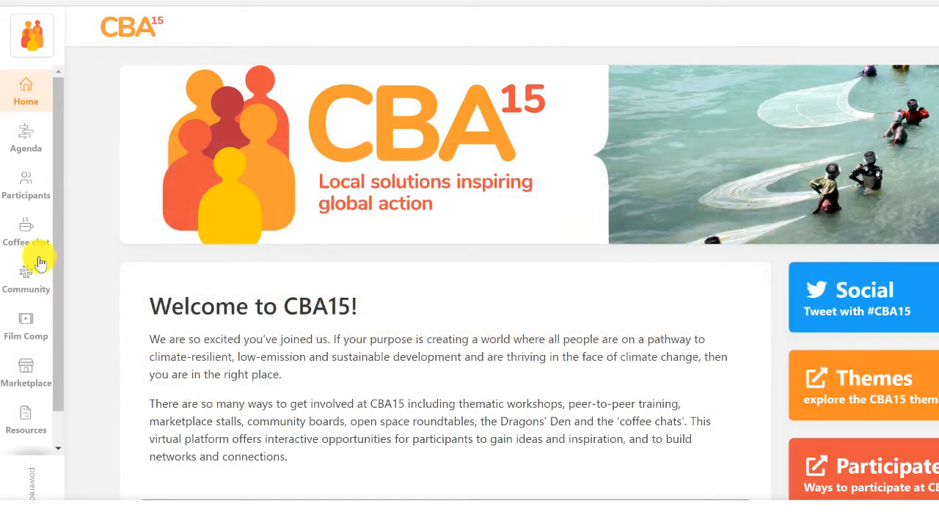
# Go from the platform's Community section to Slack's #0-announcements channel
pyautogui.click(26, 182)
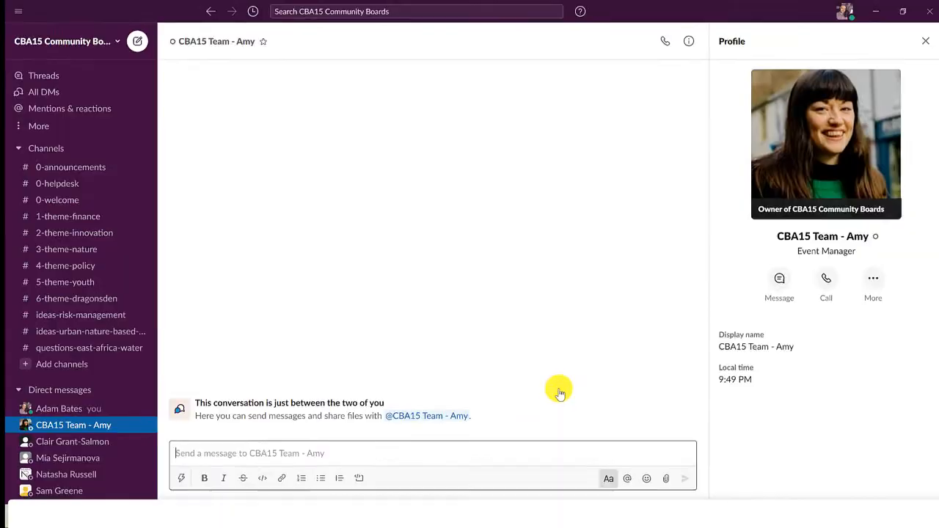
pyautogui.click(71, 167)
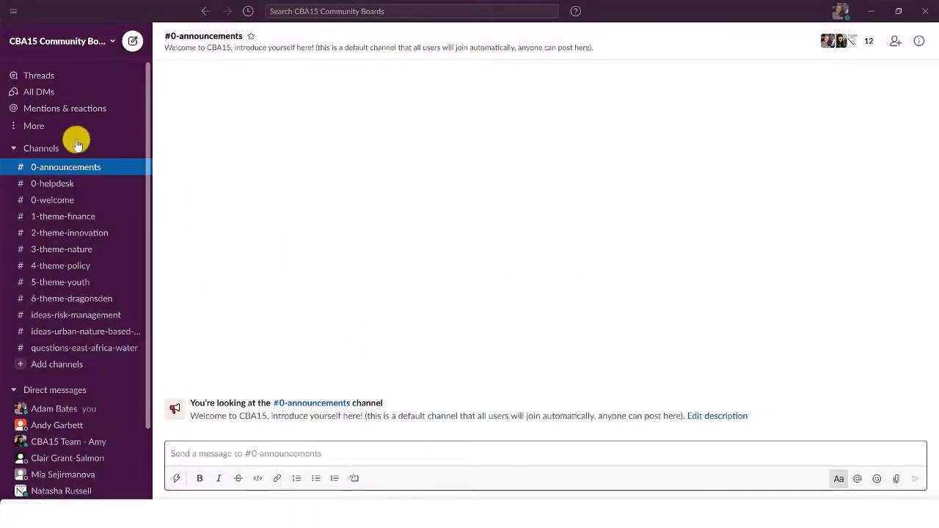
pyautogui.click(34, 125)
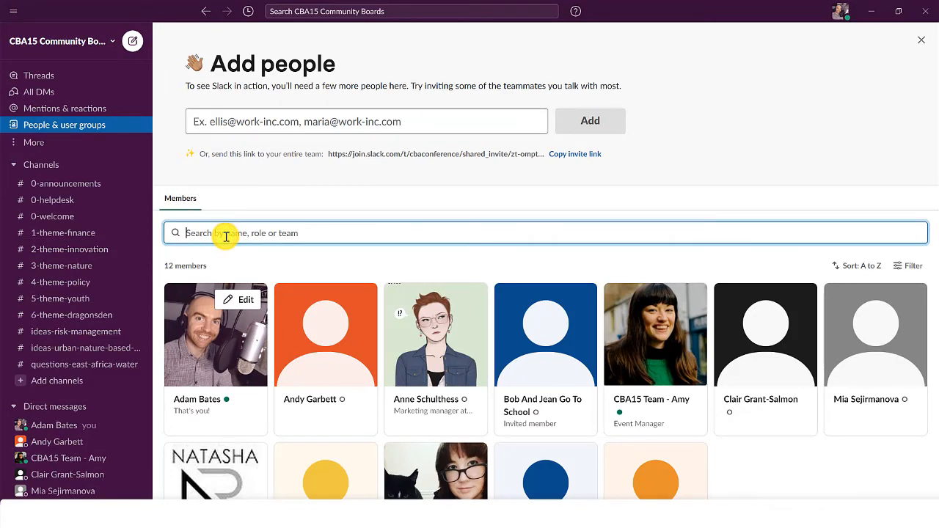
pyautogui.write('anne')
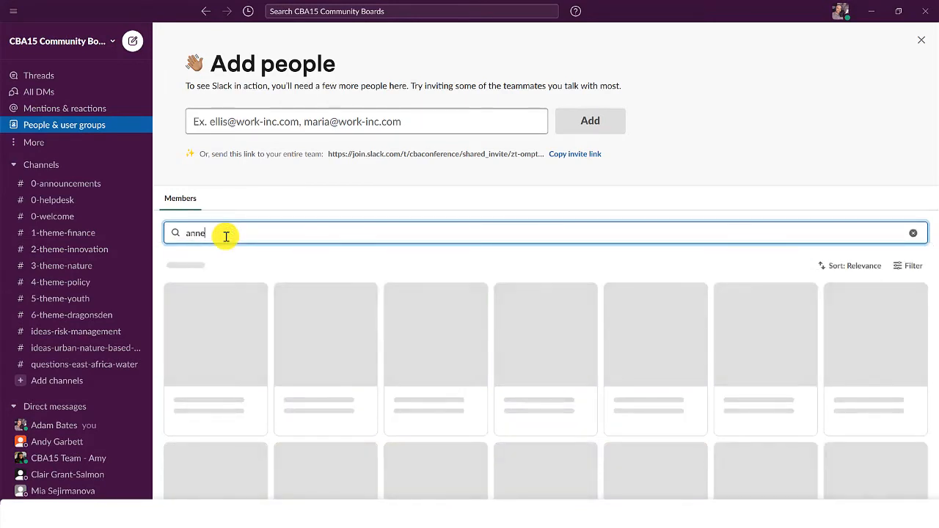
pyautogui.click(214, 333)
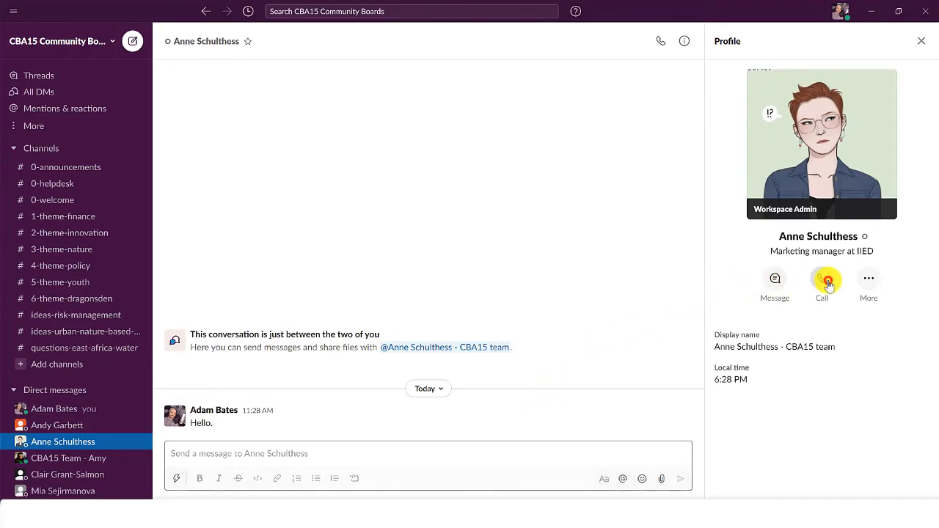
pyautogui.click(821, 278)
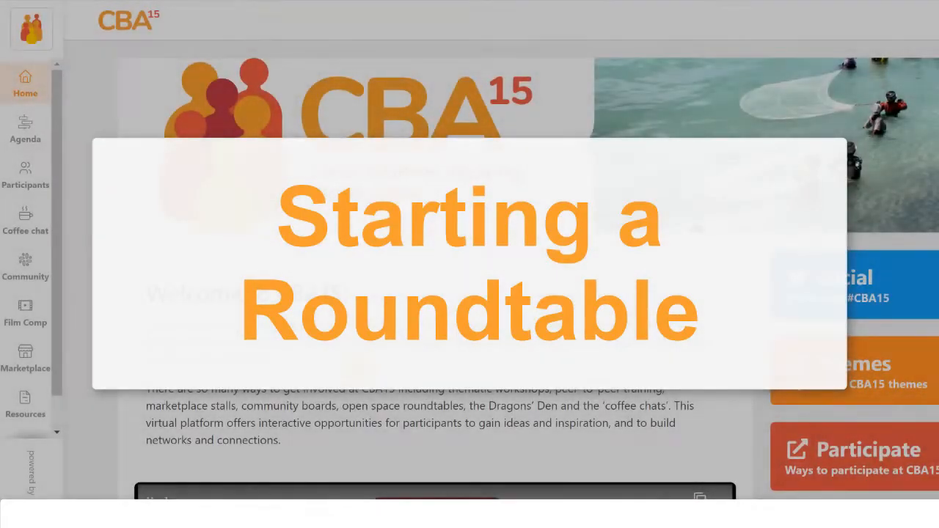
# Scroll the Community boards page down to the Starting a Roundtable guidance
pyautogui.click(25, 264)
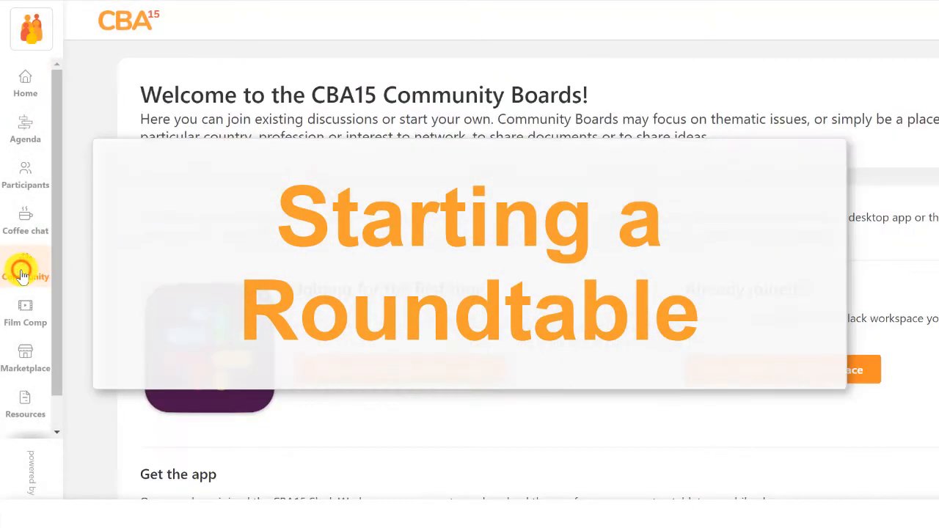
pyautogui.scroll(-3)
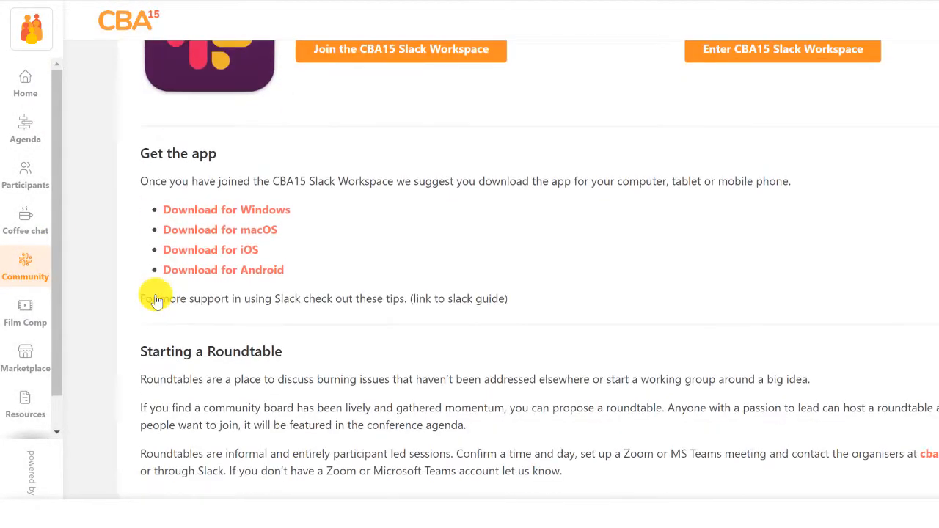
pyautogui.scroll(-3)
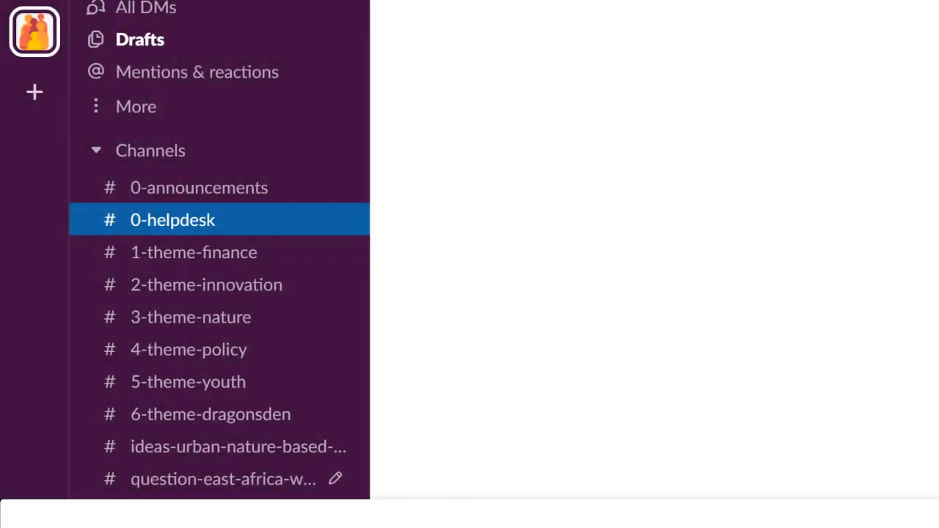
# In #0-helpdesk, start typing a follow-up reply ('I nee…') in the help request thread
pyautogui.click(172, 219)
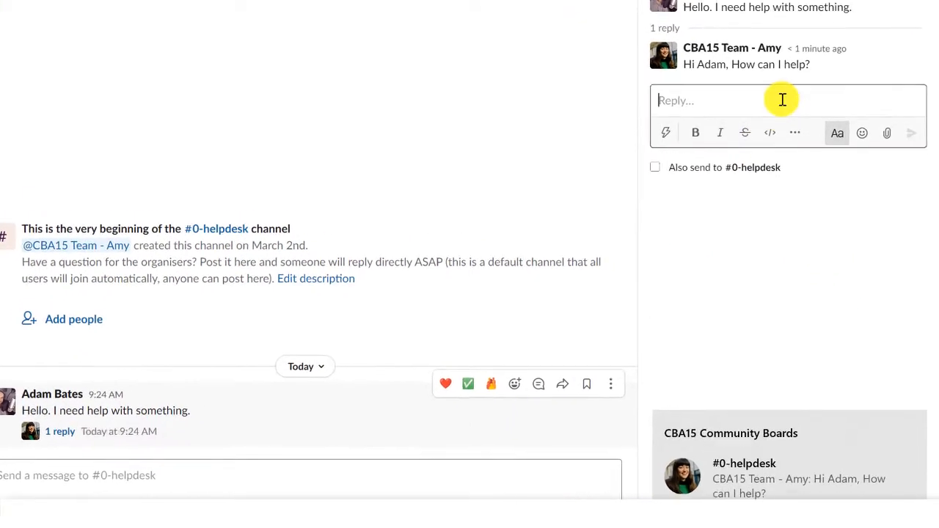
pyautogui.write('I nee')
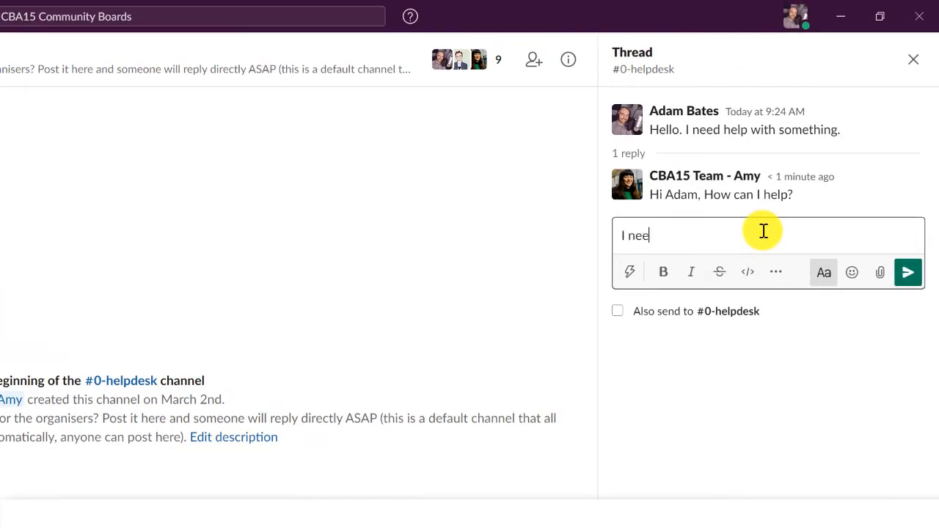